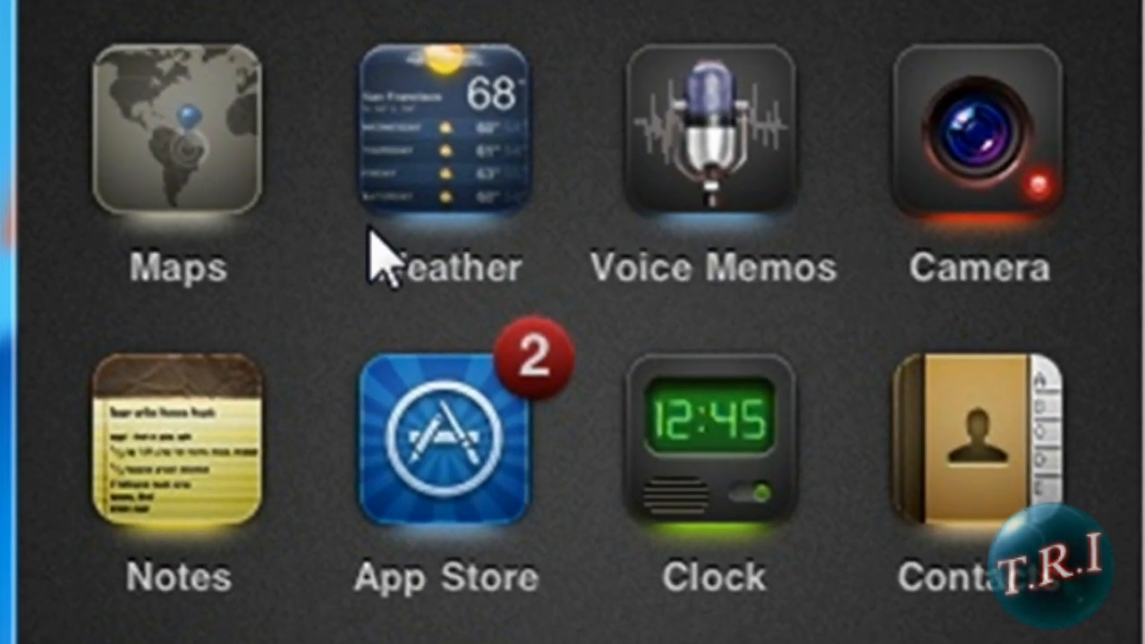
mouse_move(384, 250)
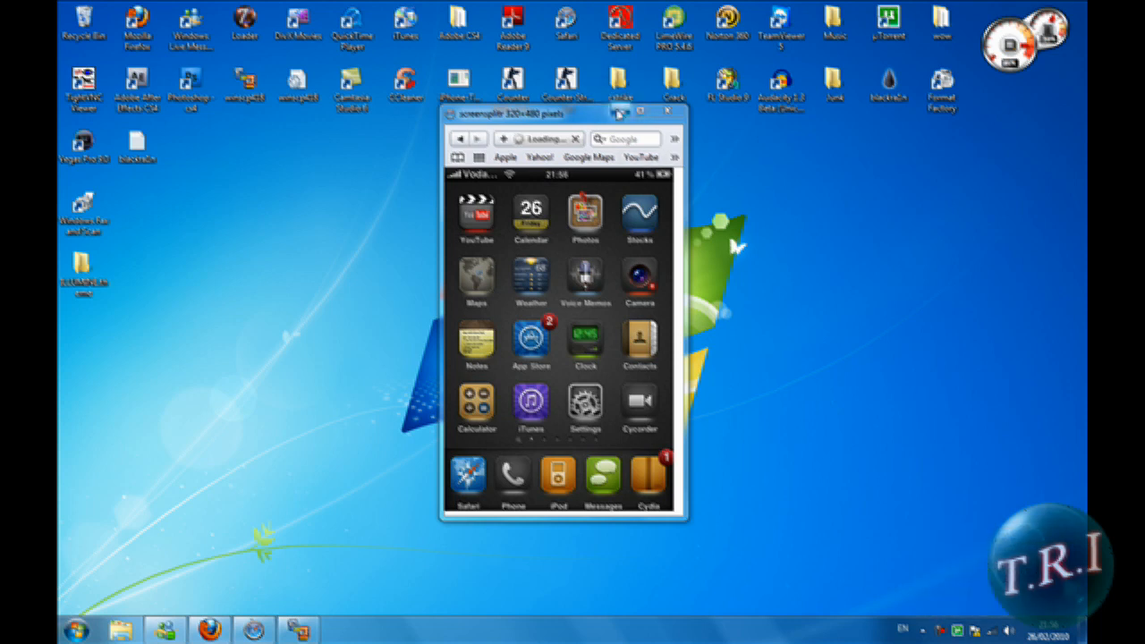
- Switch from the screen mirror to the Downloads folder holding the ILLUMINE.theme.1.6 ZIP
left_click(669, 111)
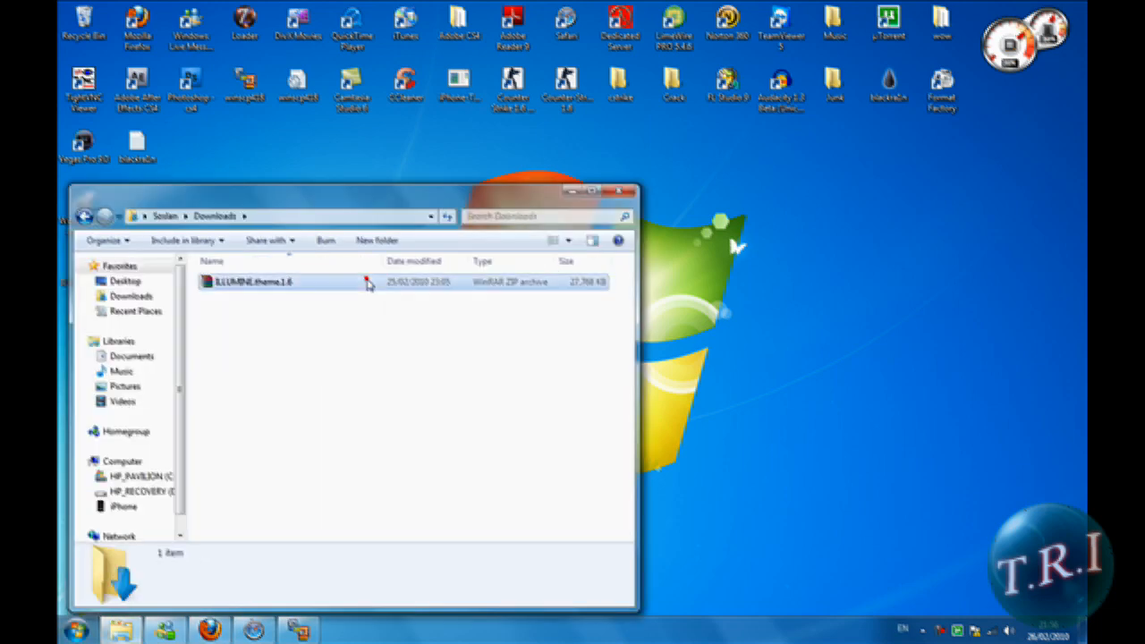
- Extract the ILLUMINE.theme.1.6 archive with WinRAR onto the Desktop
double_click(254, 283)
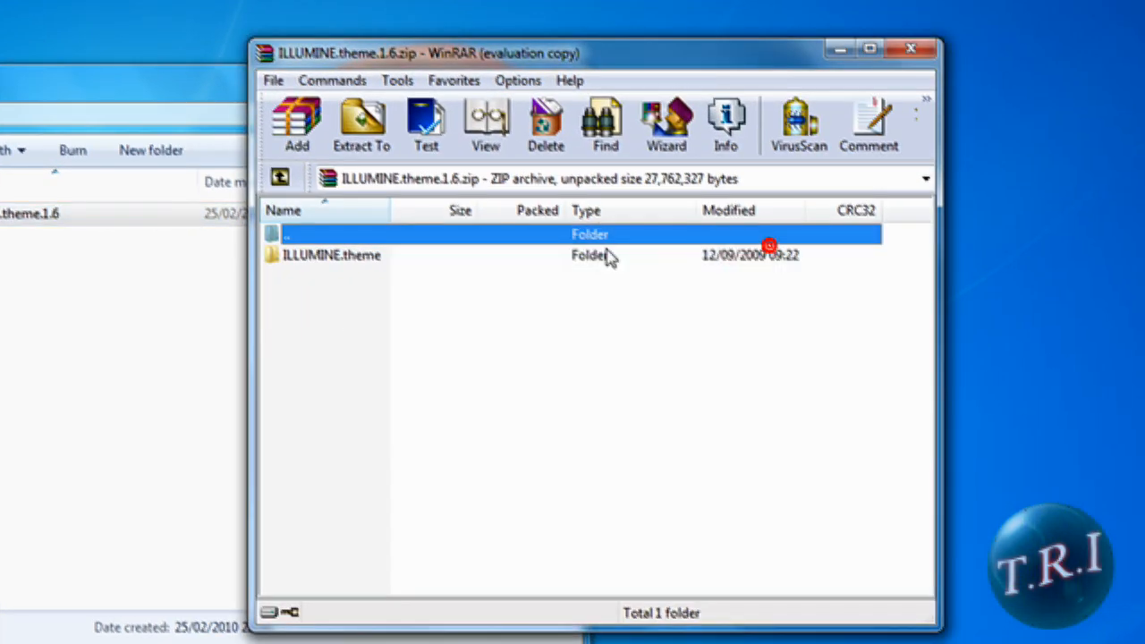
left_click(362, 125)
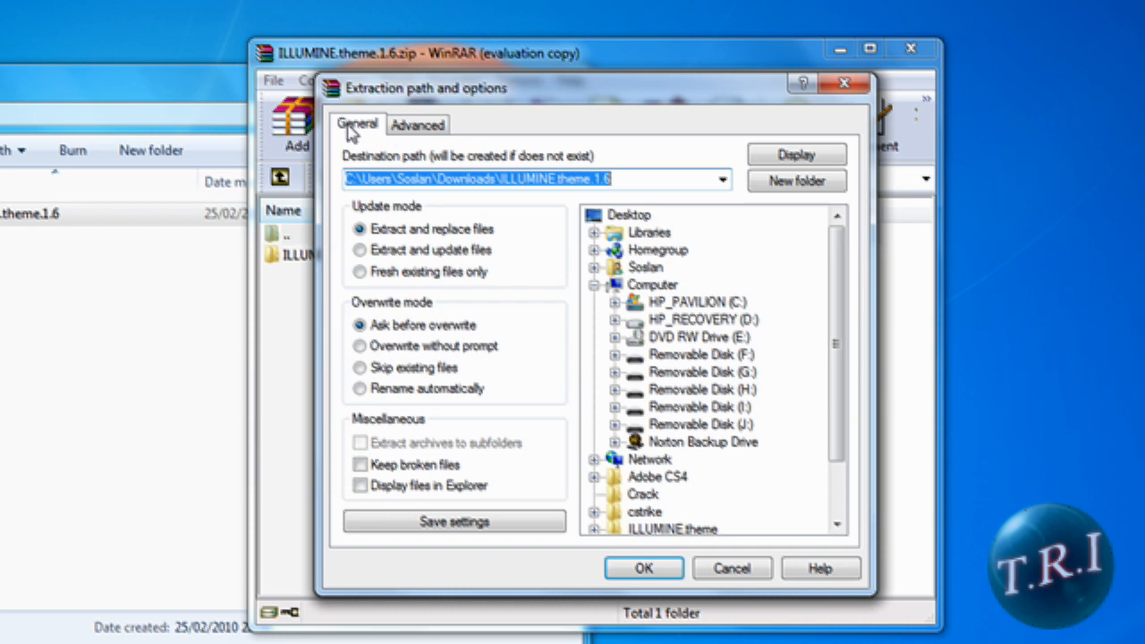
mouse_move(731, 272)
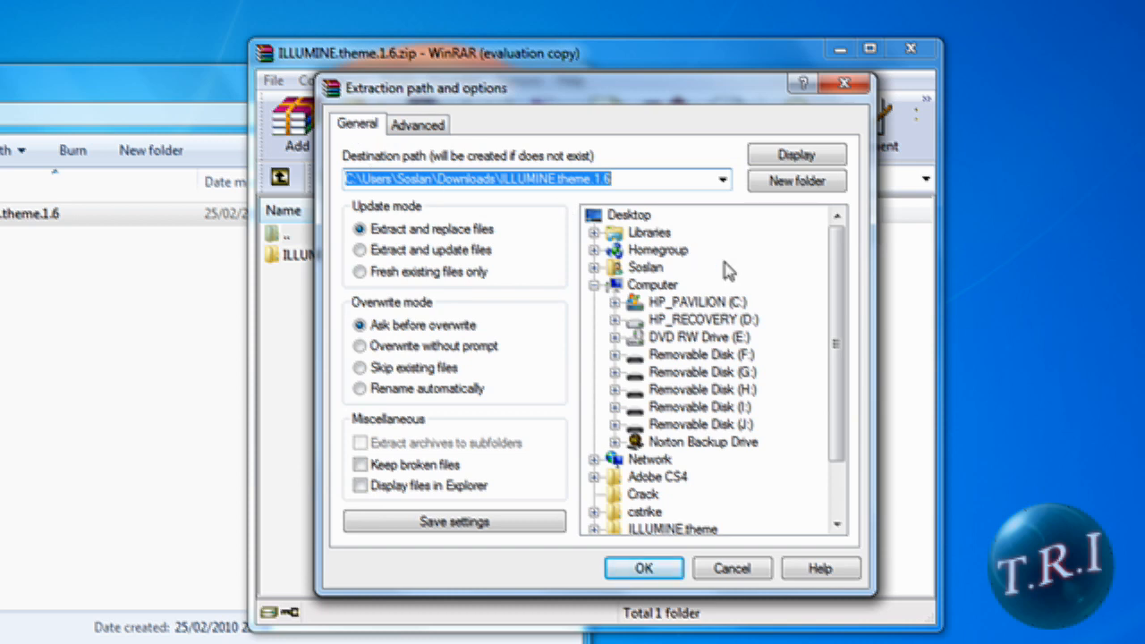
left_click(630, 214)
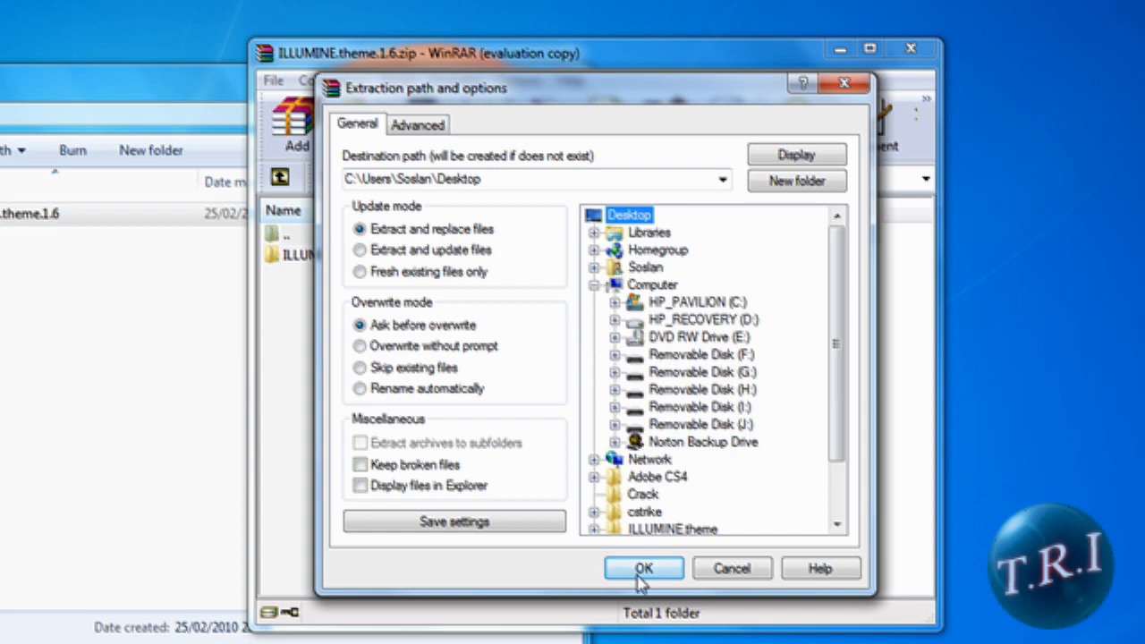
left_click(644, 569)
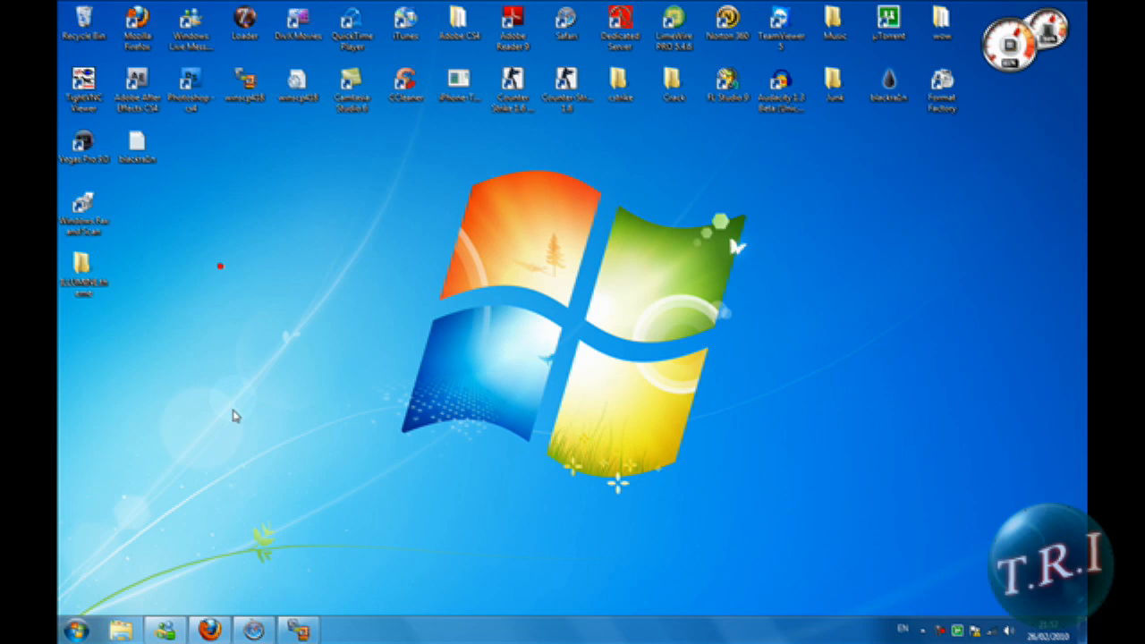
- Browse the iPhone's remote file system into /private/var/stash
left_click(297, 630)
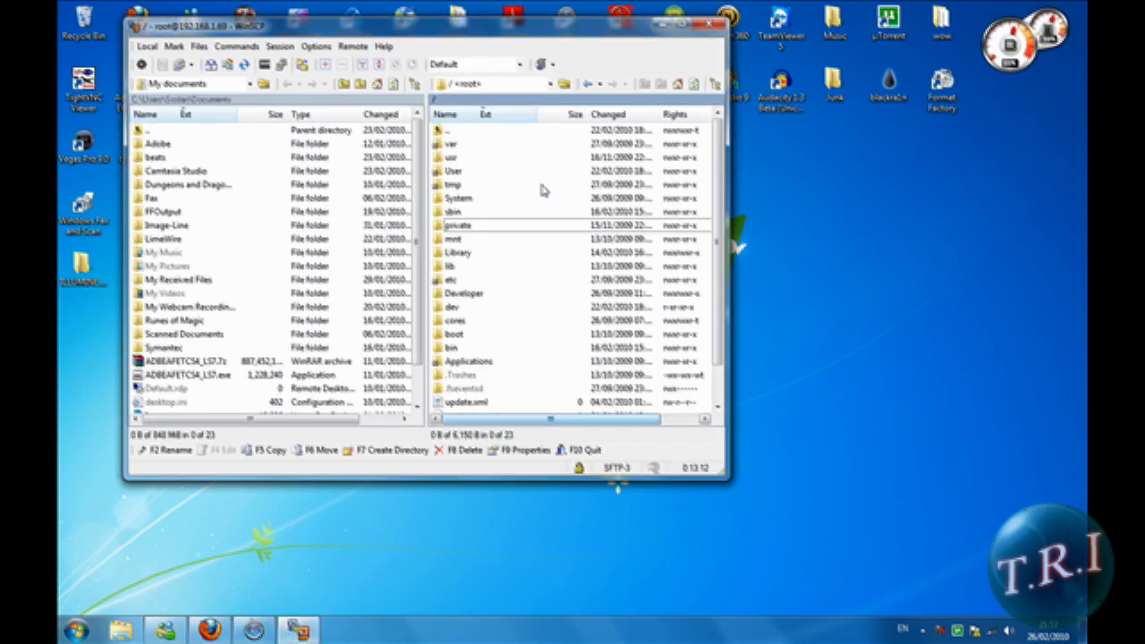
mouse_move(494, 132)
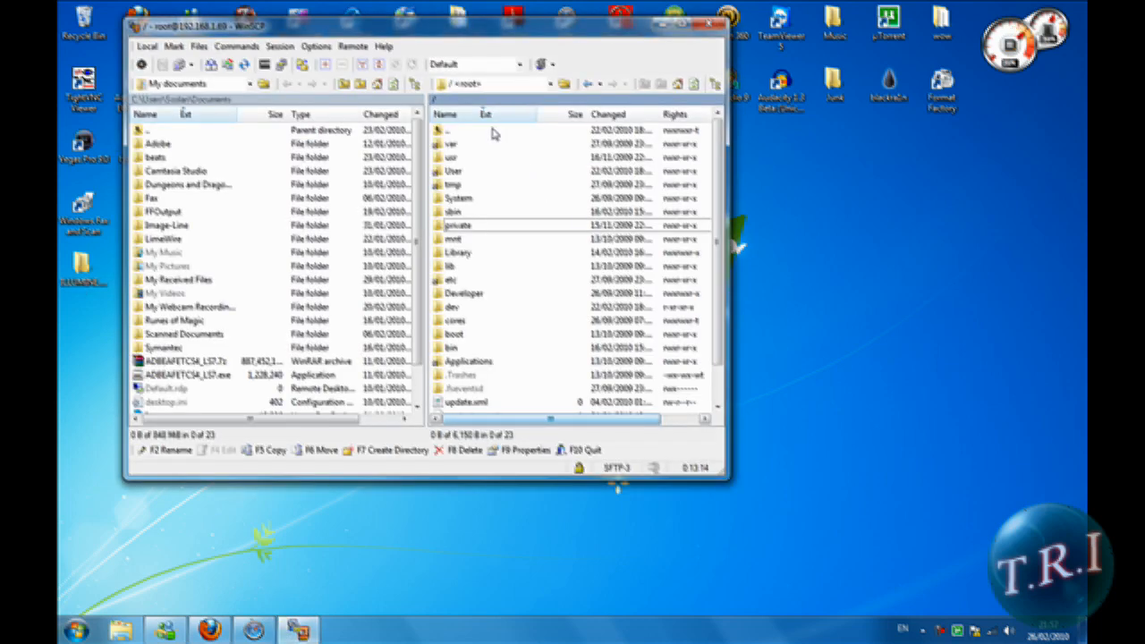
left_click(490, 128)
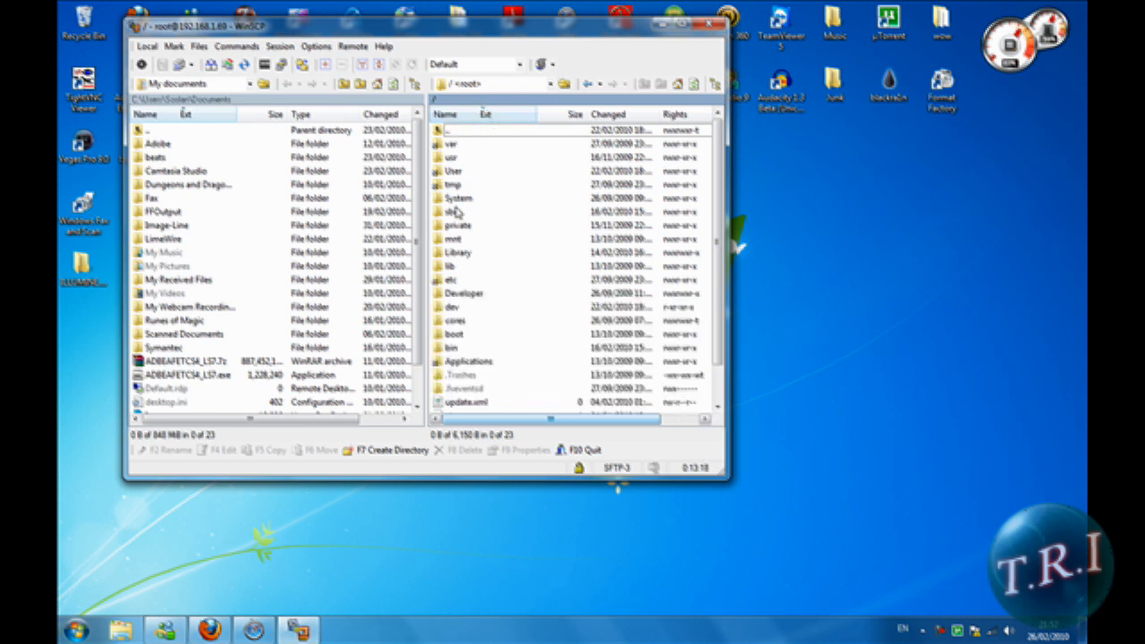
mouse_move(457, 236)
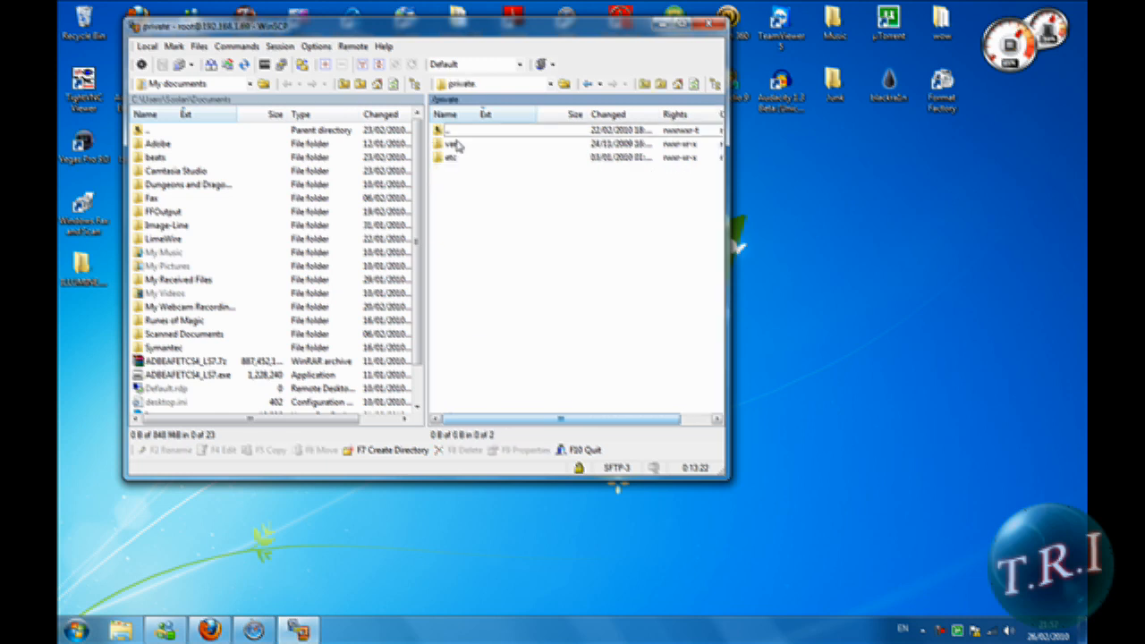
double_click(451, 144)
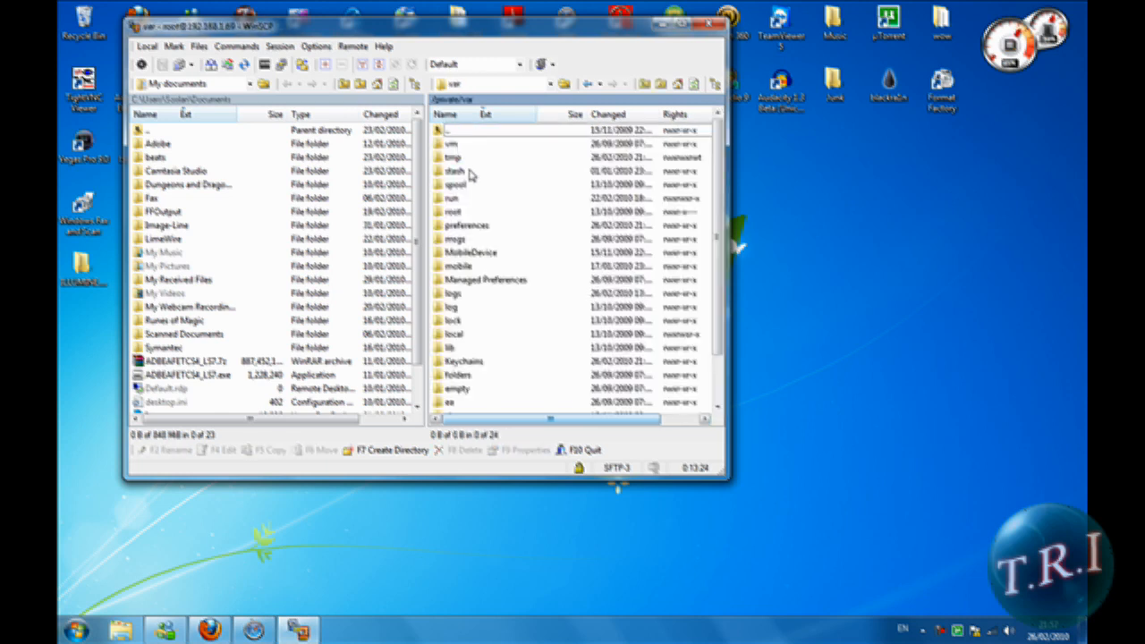
left_click(457, 172)
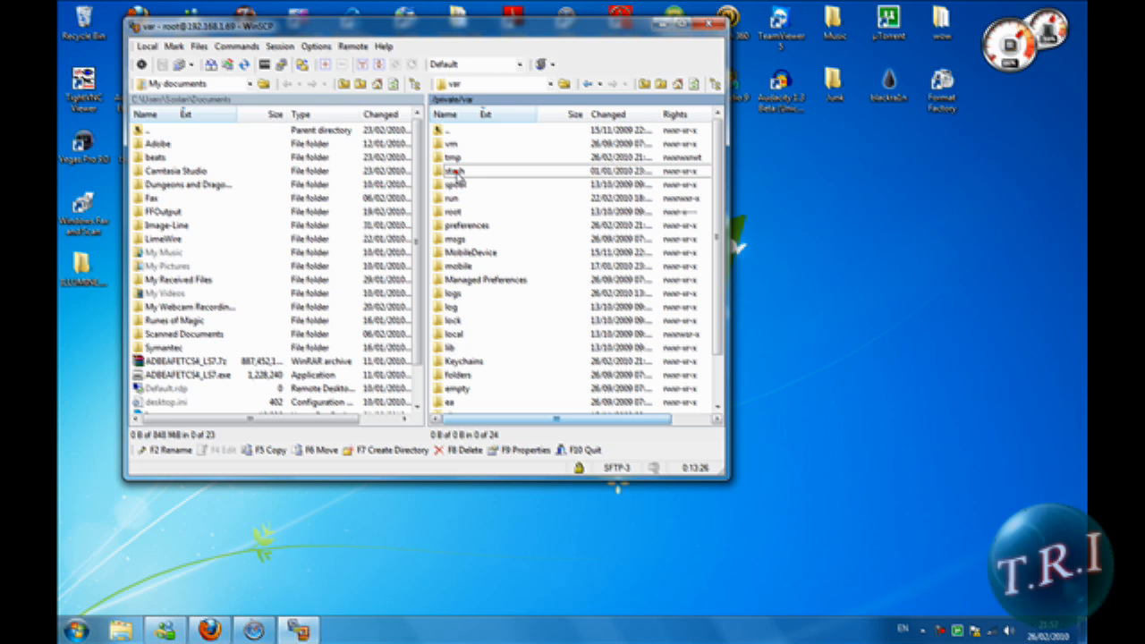
double_click(455, 172)
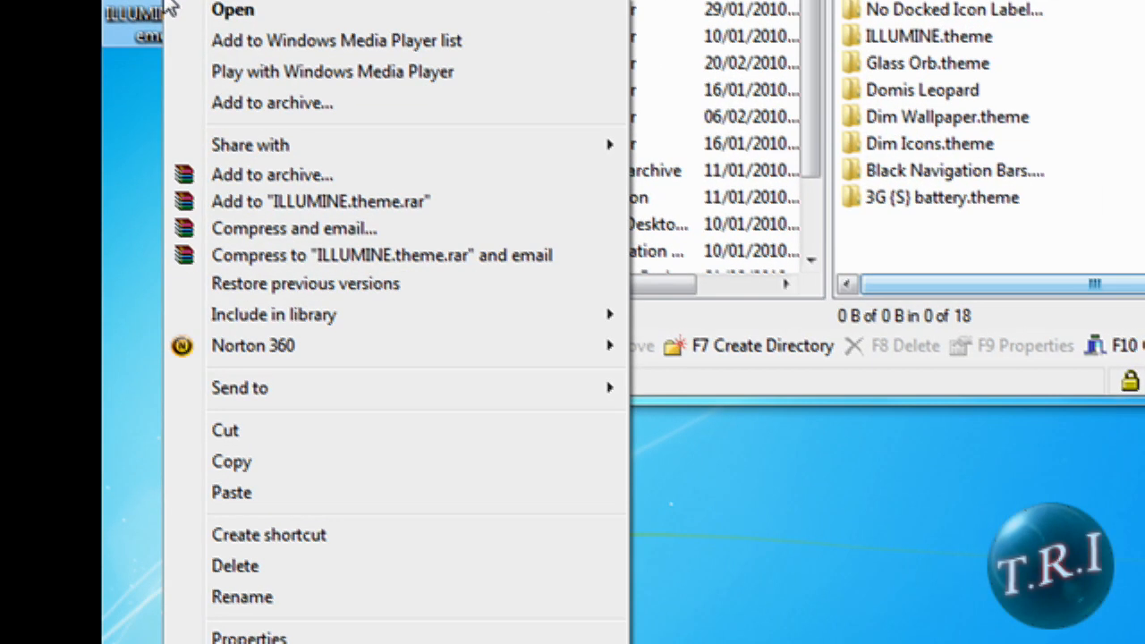
mouse_move(231, 462)
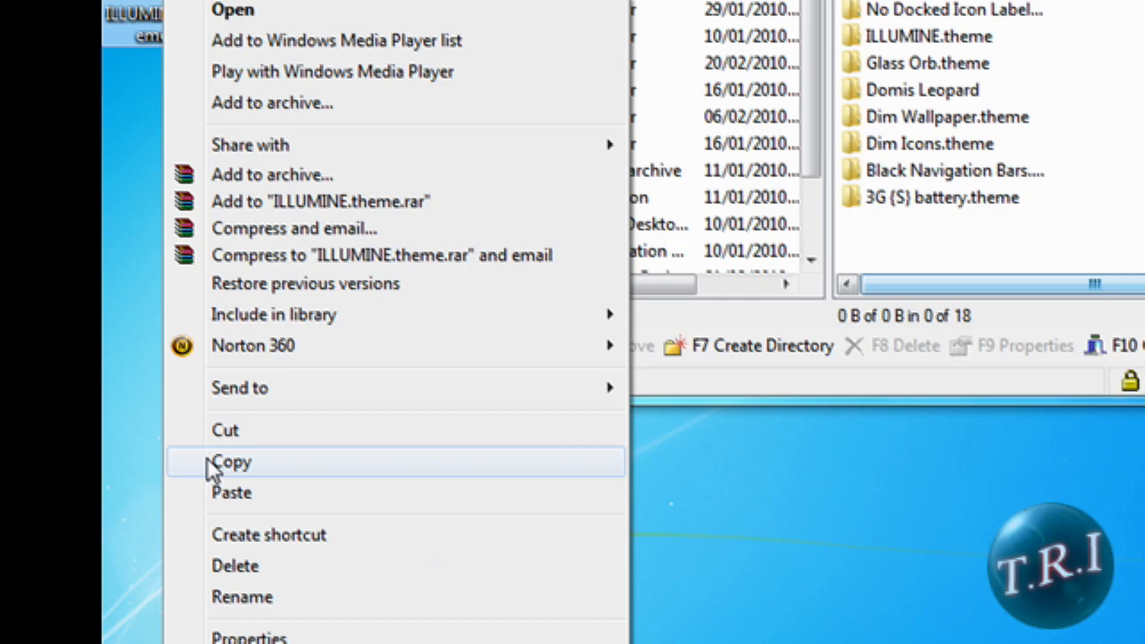
mouse_move(236, 486)
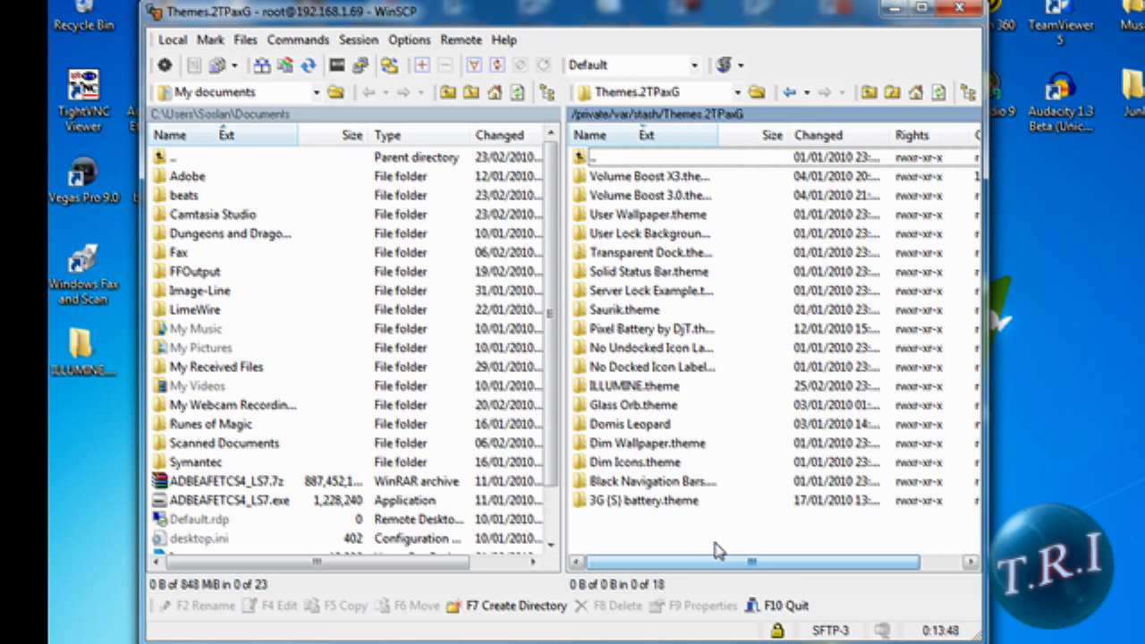
mouse_move(658, 530)
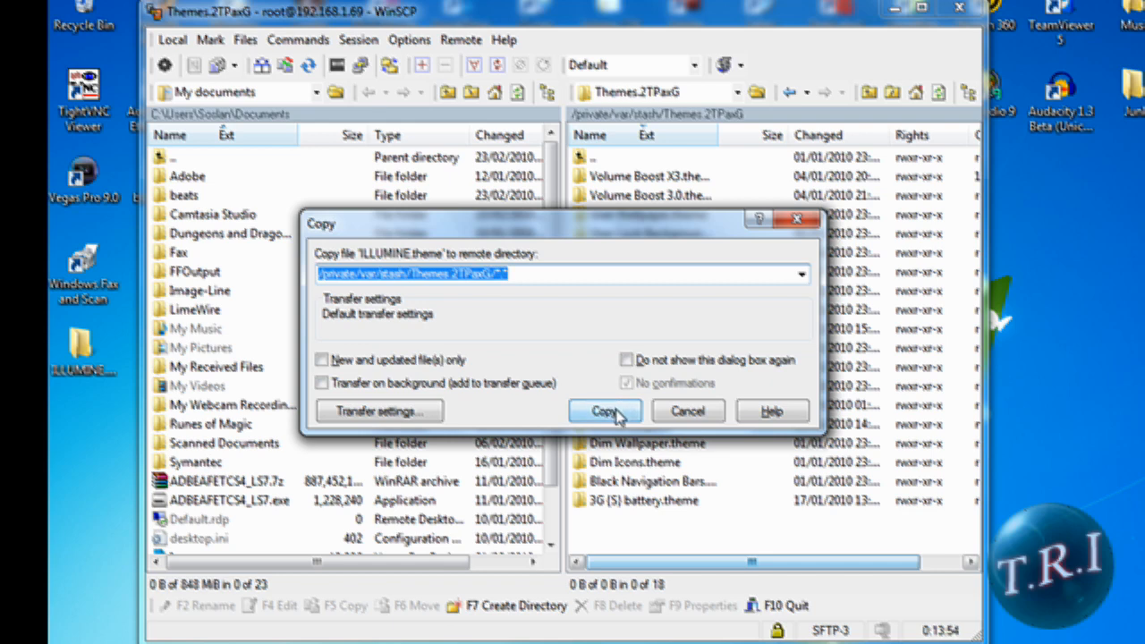
- Confirm copying the ILLUMINE.theme folder into the phone's Themes.2TPaxG folder
left_click(605, 410)
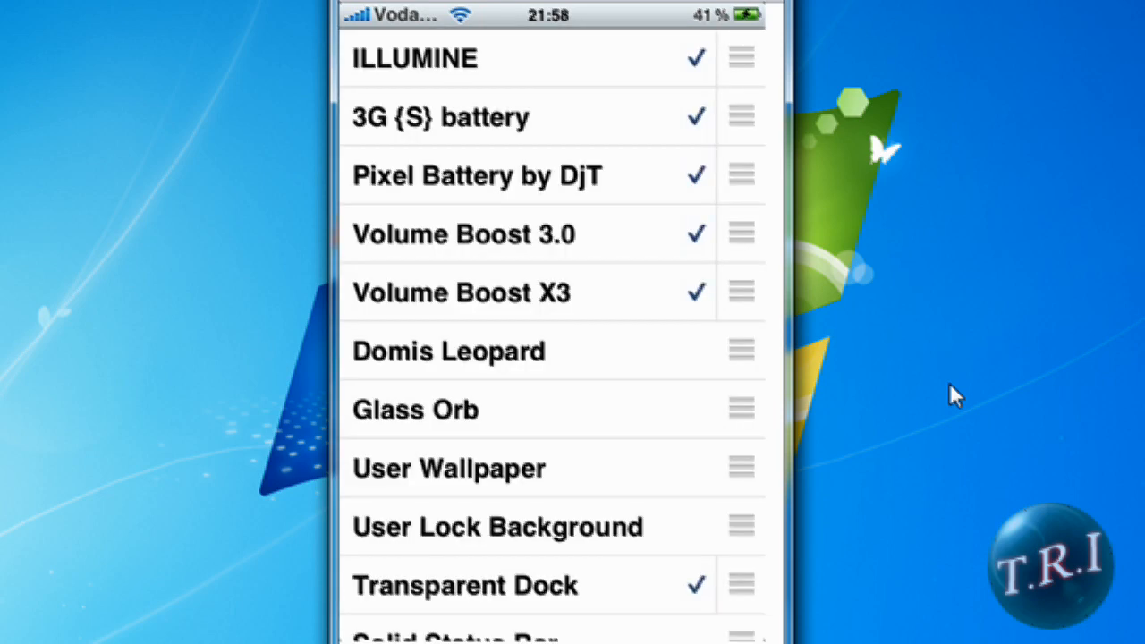
mouse_move(598, 87)
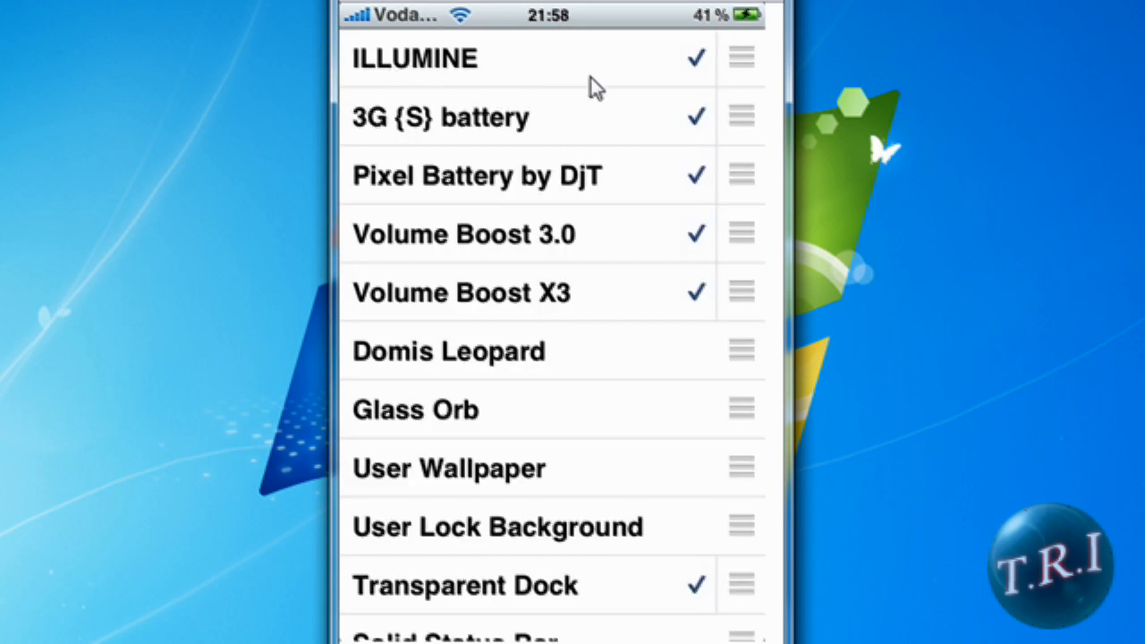
mouse_move(595, 86)
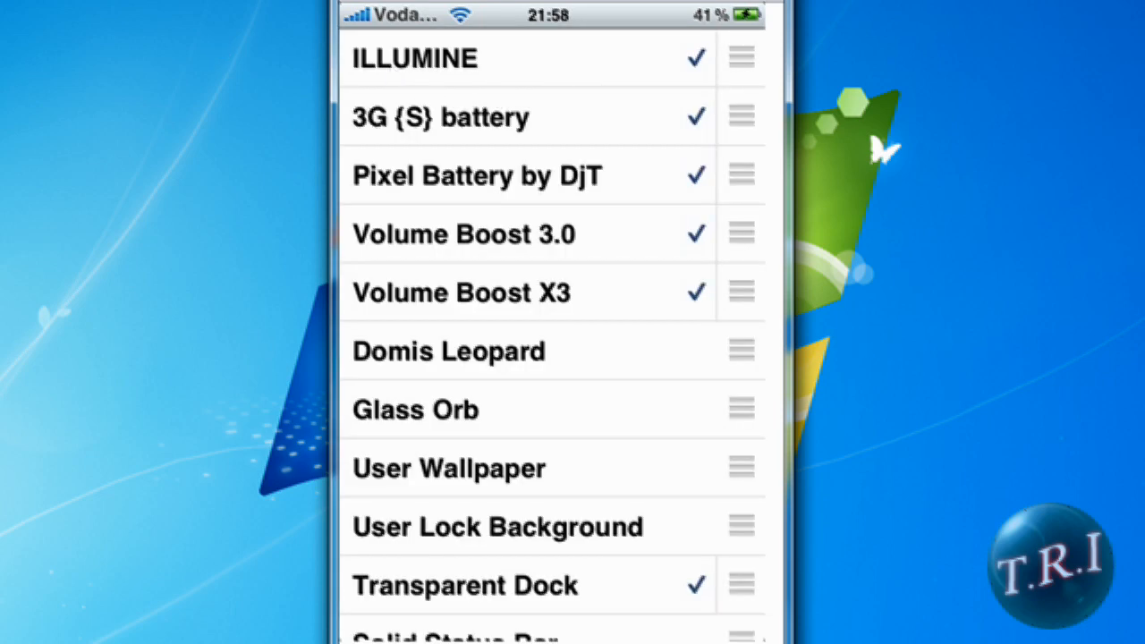